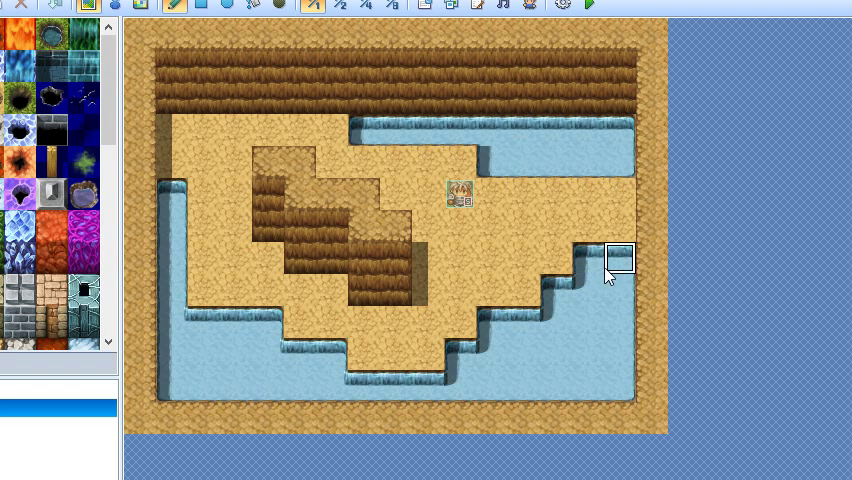
mouse_move(650, 258)
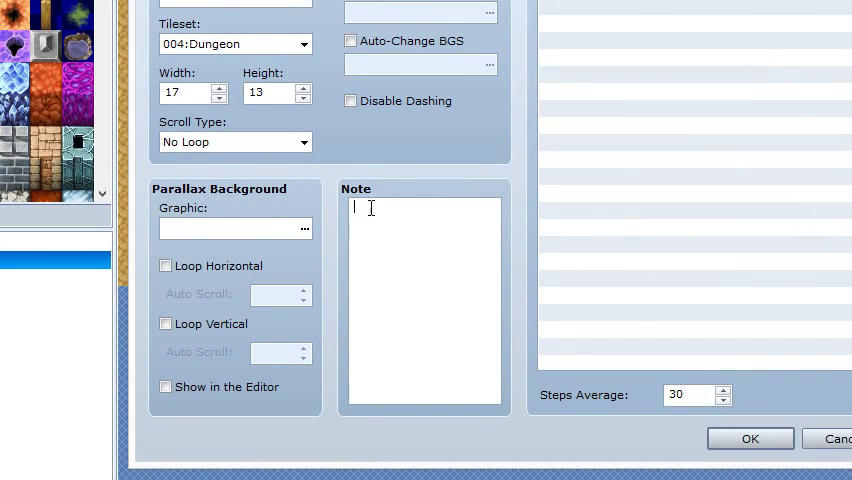
Dismiss Map Properties unchanged and run a quick test play of the dungeon
click(750, 438)
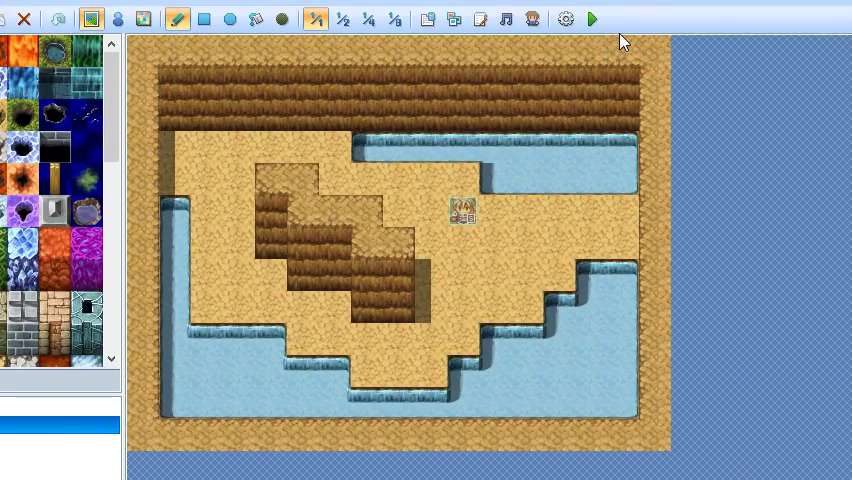
click(592, 18)
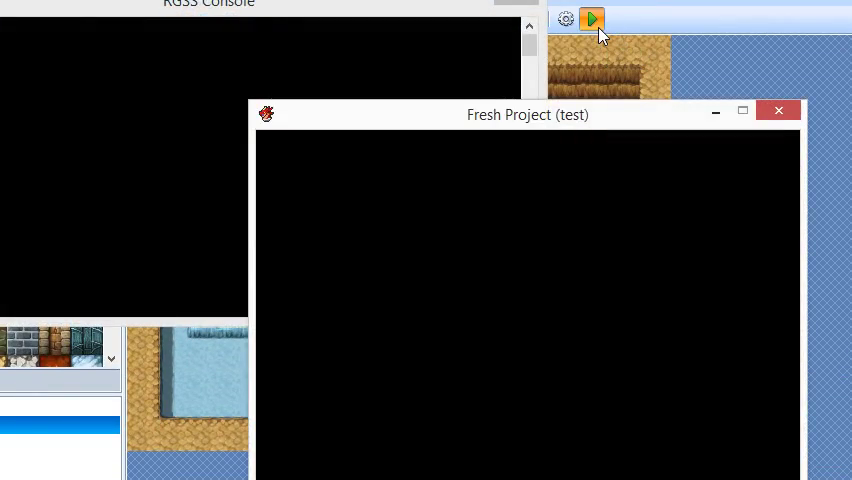
click(592, 20)
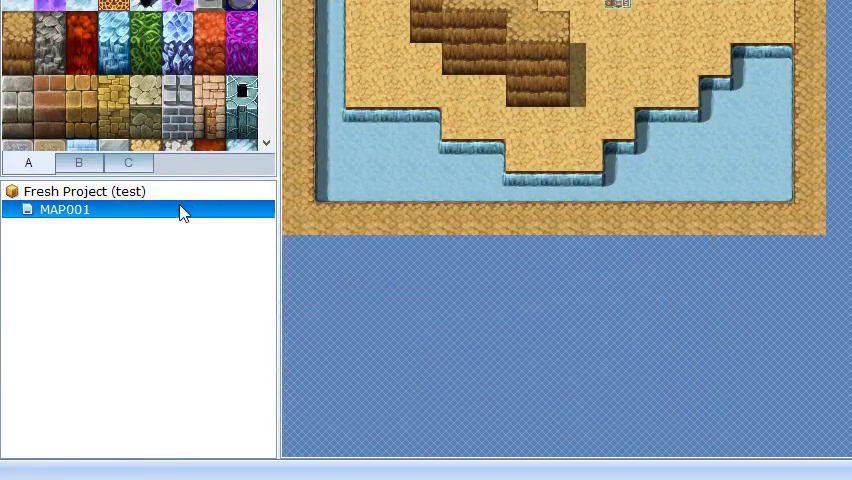
Give MAP001 the note [opacity 150] and save the project changes
double_click(64, 208)
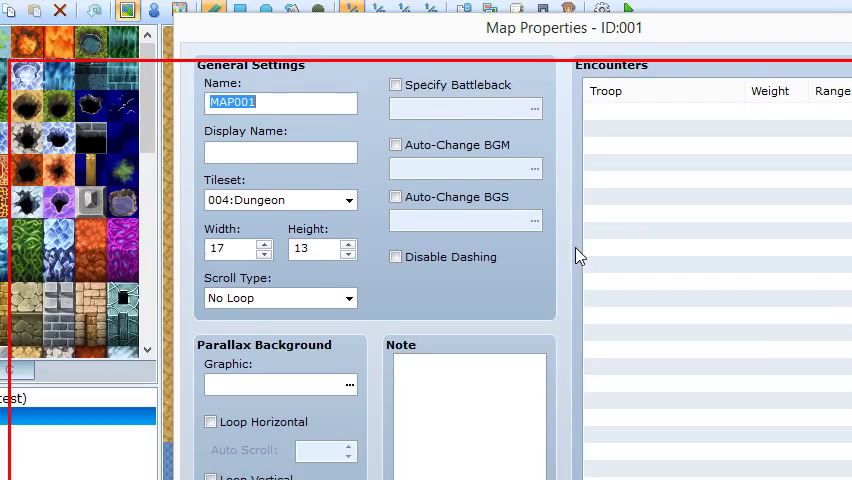
scroll(down, 3)
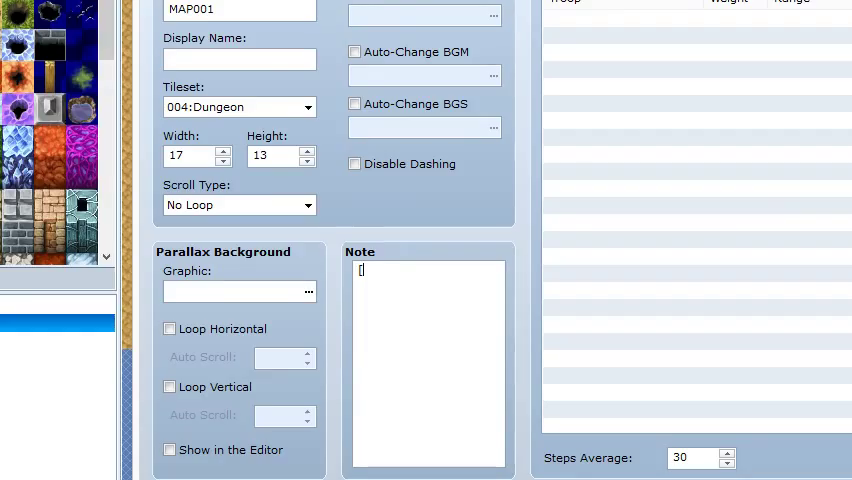
text([opacity)
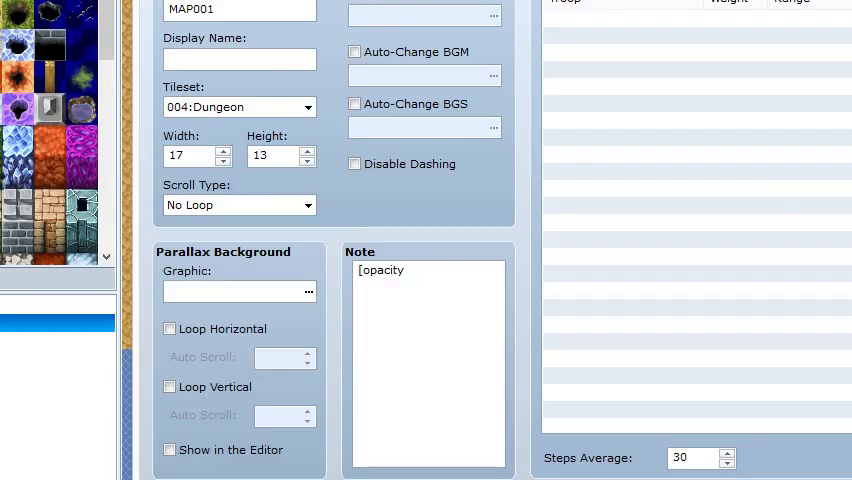
text(150])
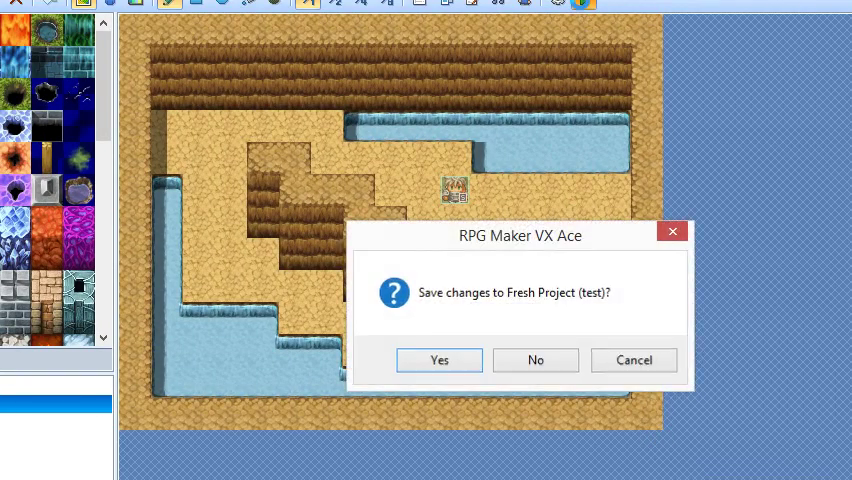
click(440, 360)
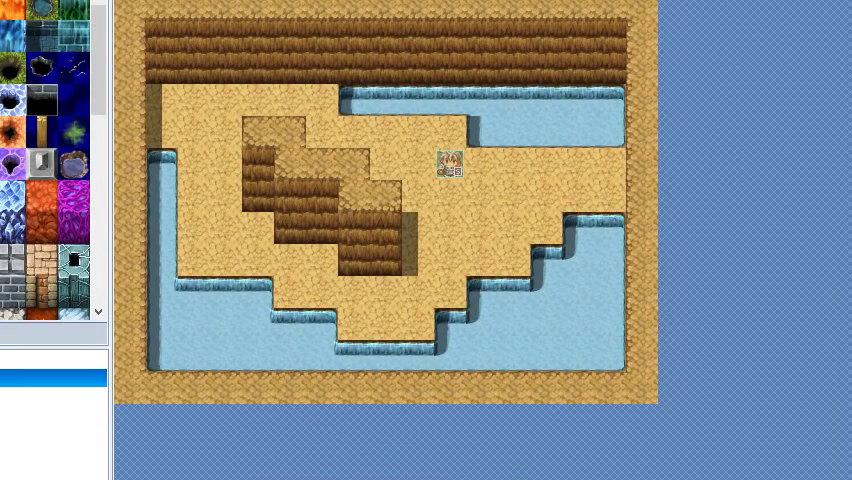
Create a new event beside the hero's start and choose a sheet for its graphic
double_click(450, 164)
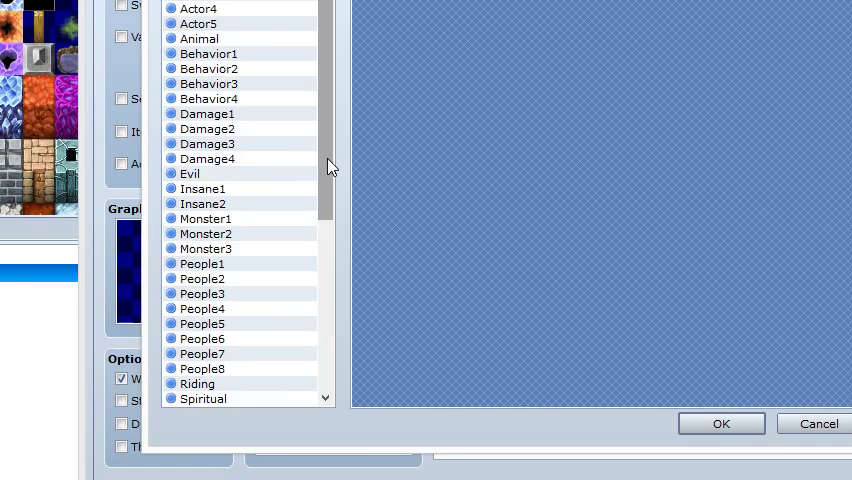
click(200, 278)
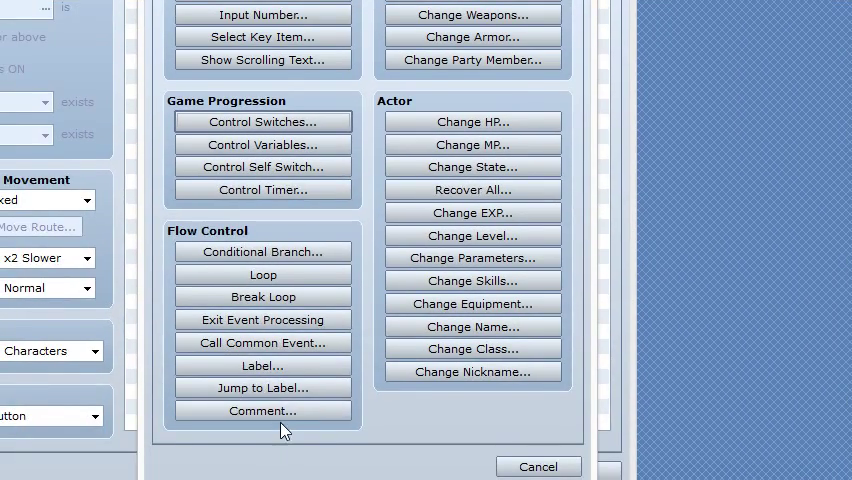
Add a [light torch] comment to the event and confirm it
click(262, 410)
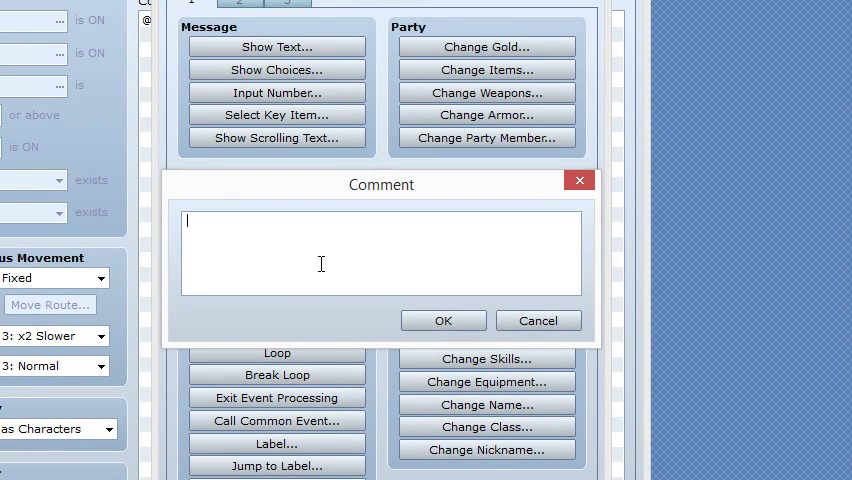
text([light)
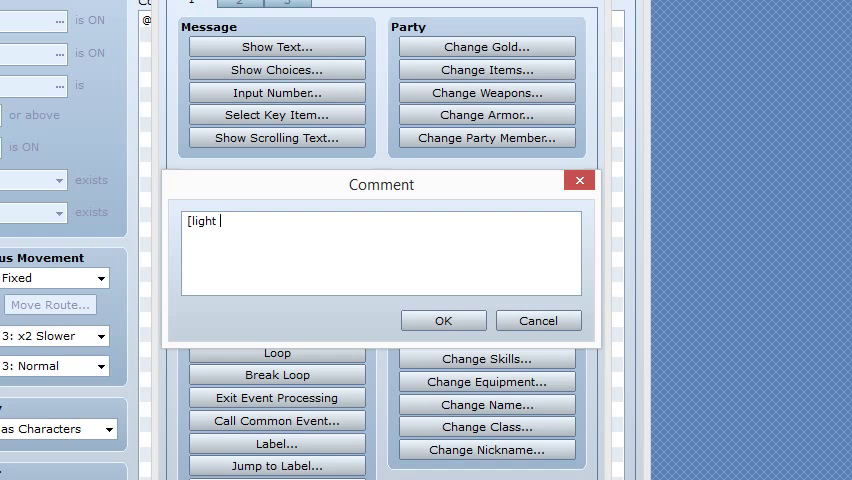
text(t)
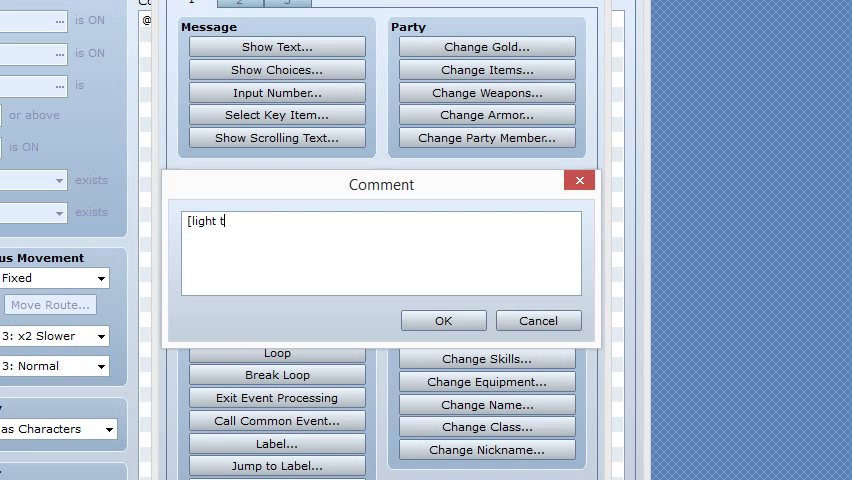
text(orch])
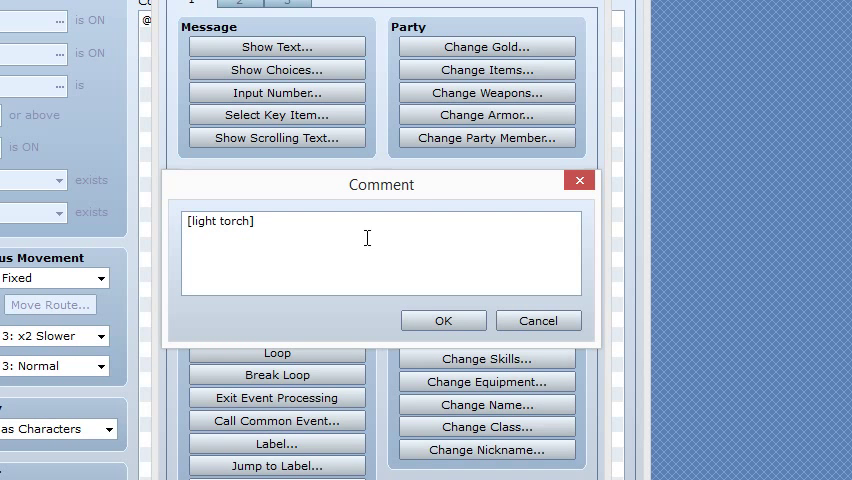
double_click(220, 220)
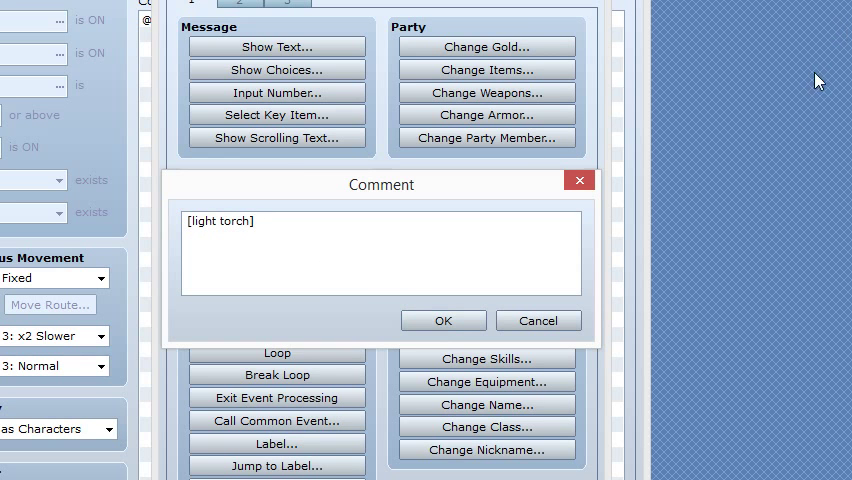
click(444, 320)
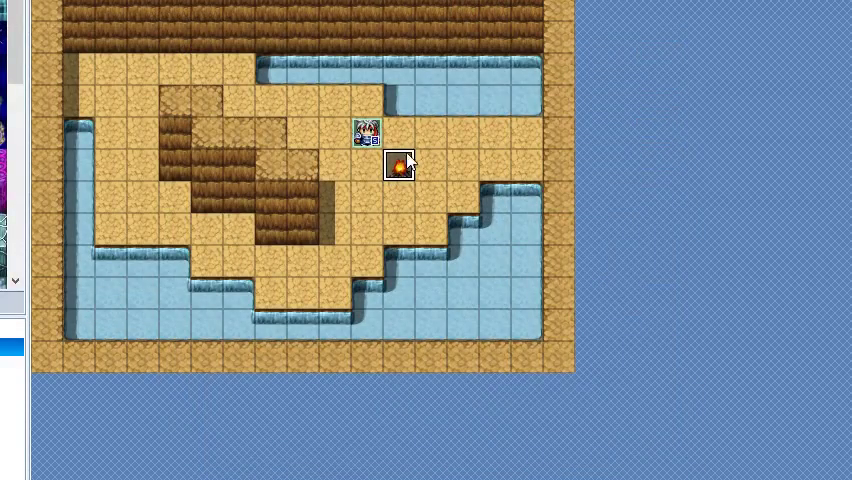
mouse_move(404, 164)
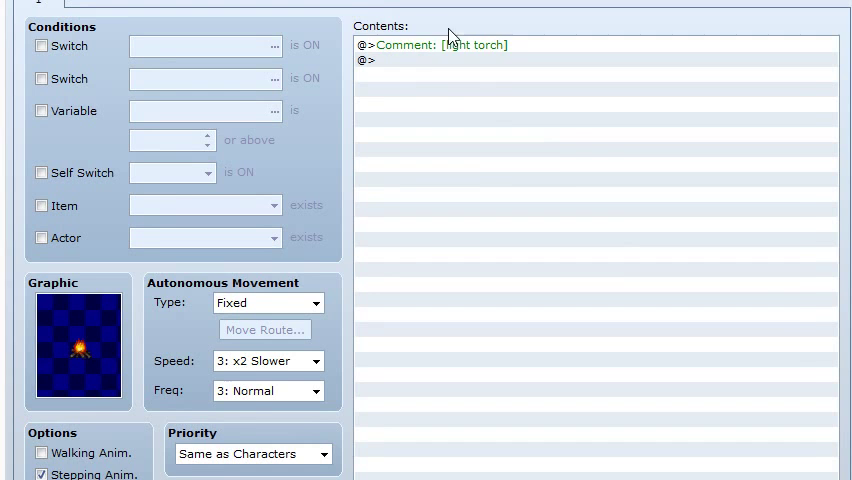
Extend the torch event's comment with a new [static] line and confirm
double_click(440, 44)
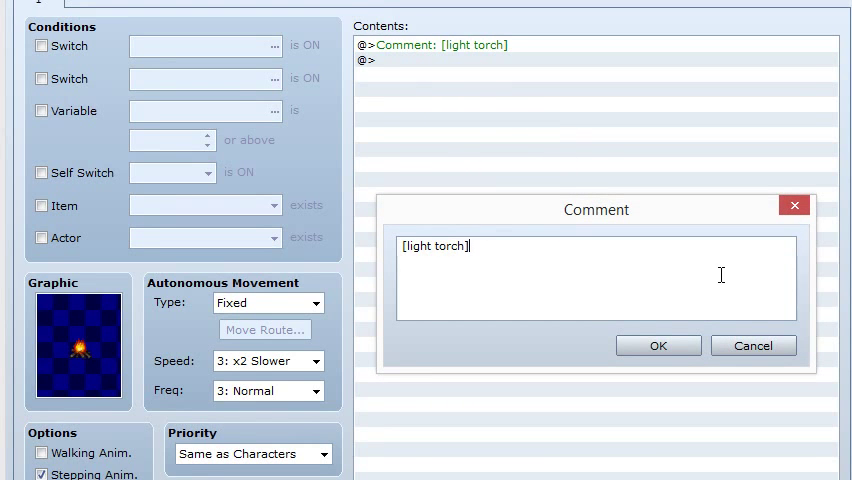
text([)
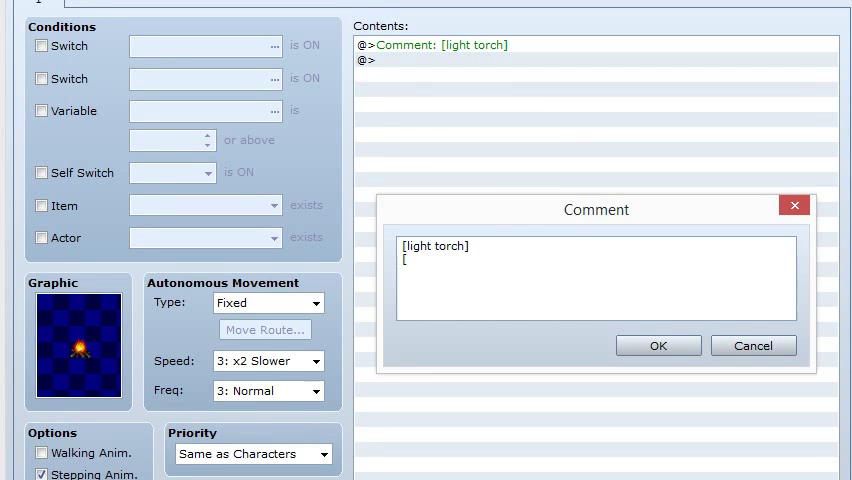
text(static)
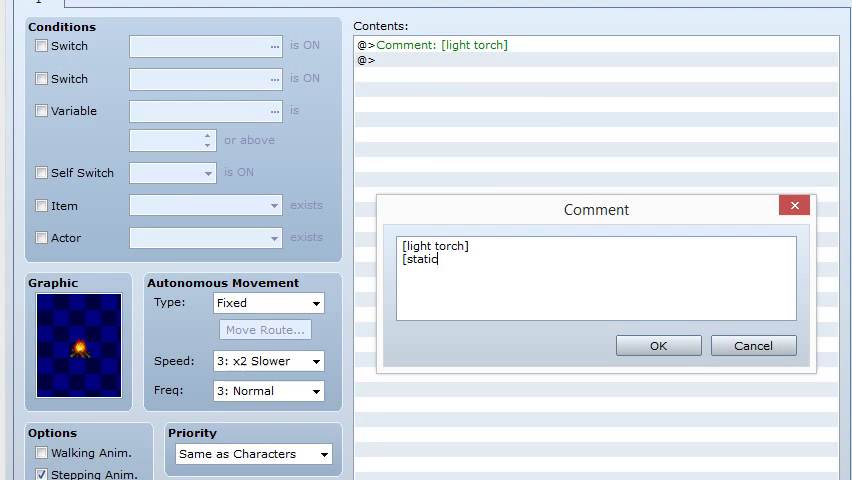
click(658, 344)
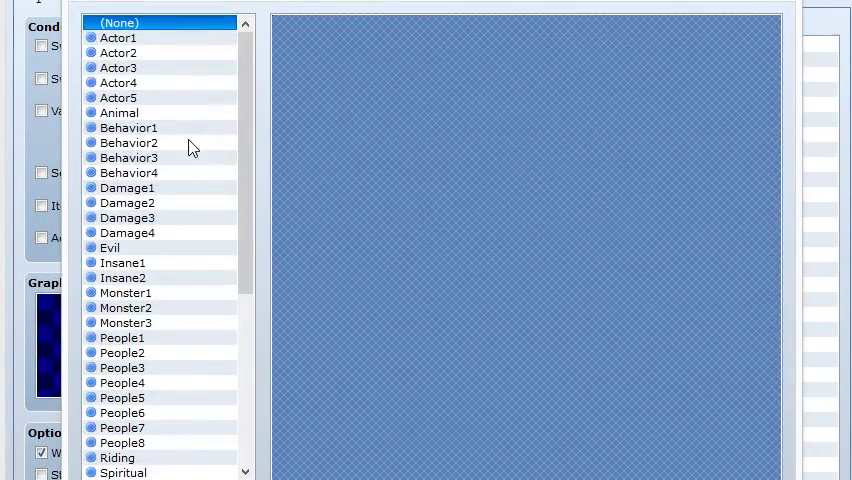
Give the event a green-haired graphic, a [light simple] comment and random autonomous movement
click(118, 52)
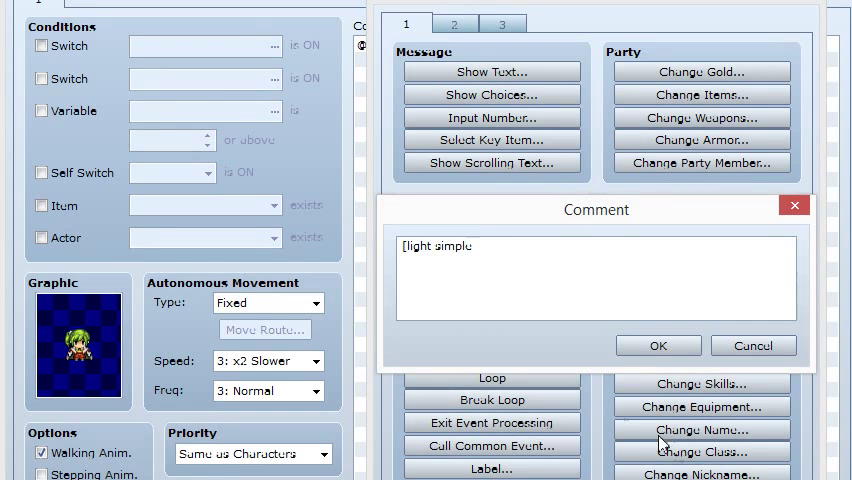
click(658, 344)
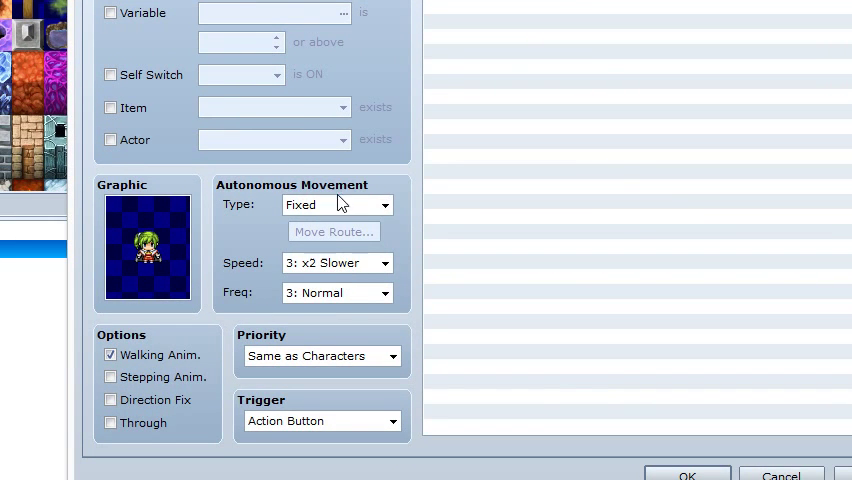
click(336, 204)
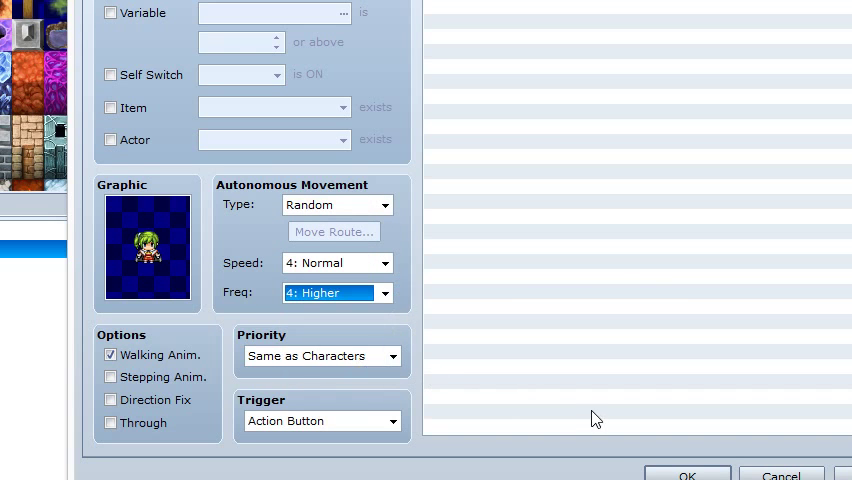
click(688, 476)
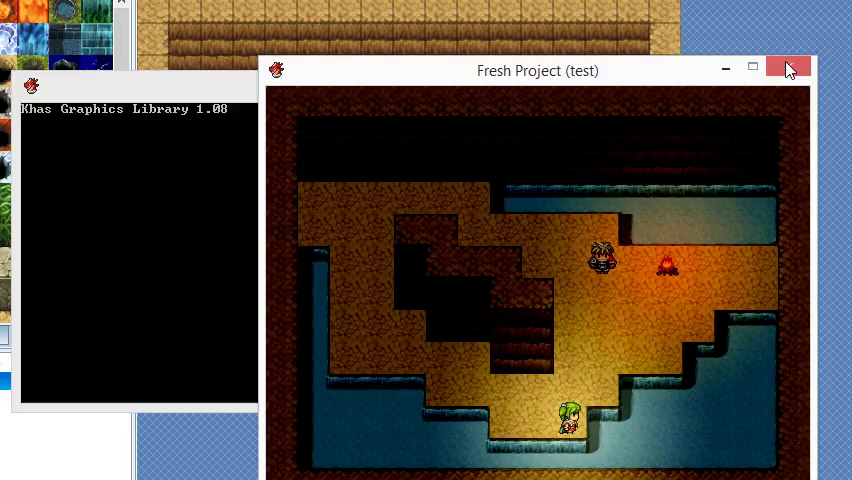
click(788, 68)
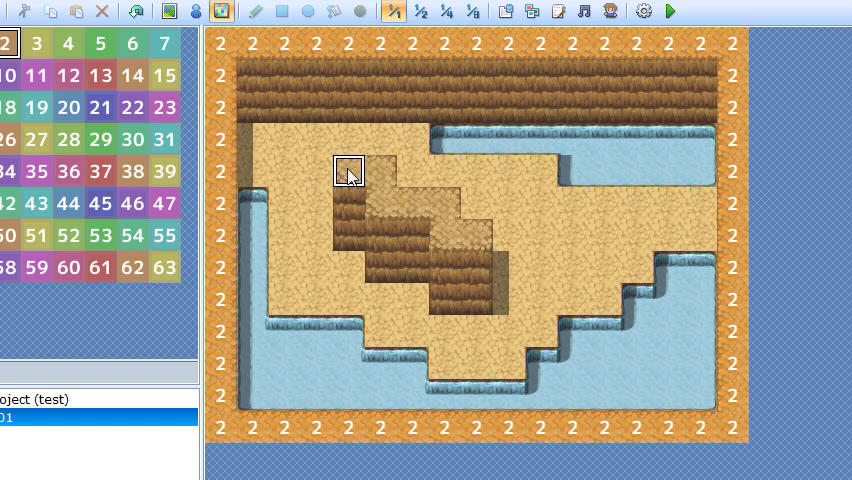
Paint region 2 over the dungeon's border and wall tiles
drag(348, 170, 478, 236)
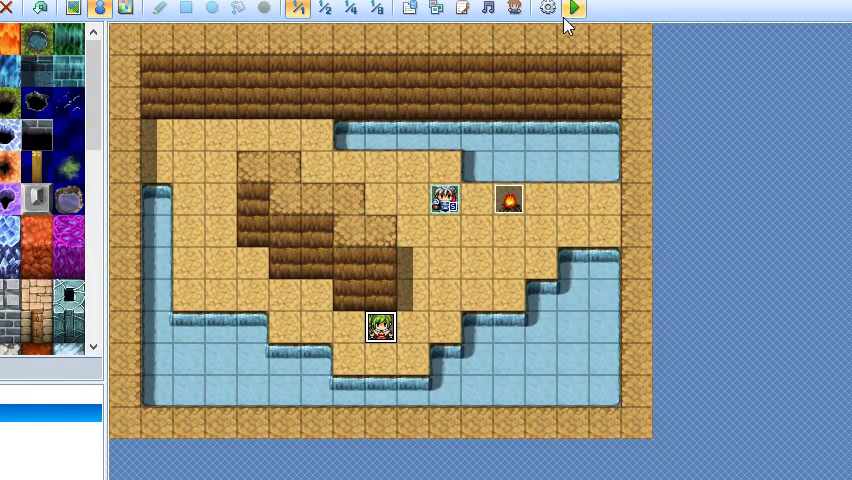
Start a fresh test play showing the torch glow and lit floor
click(572, 8)
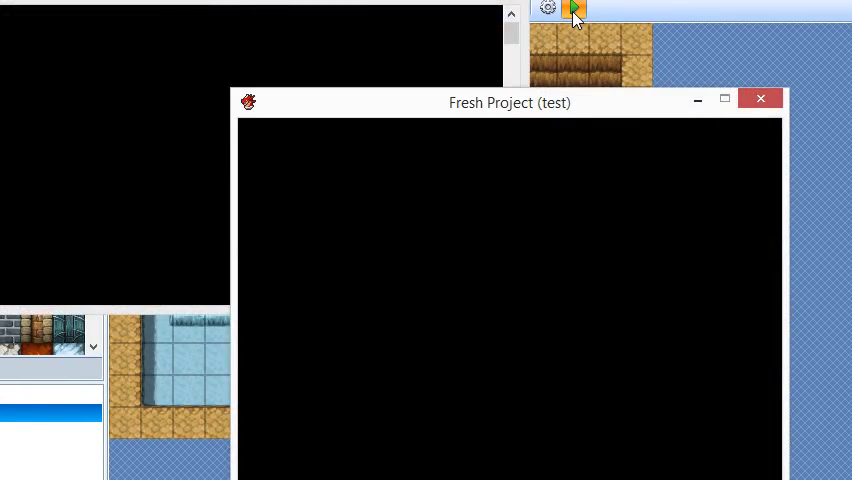
click(572, 8)
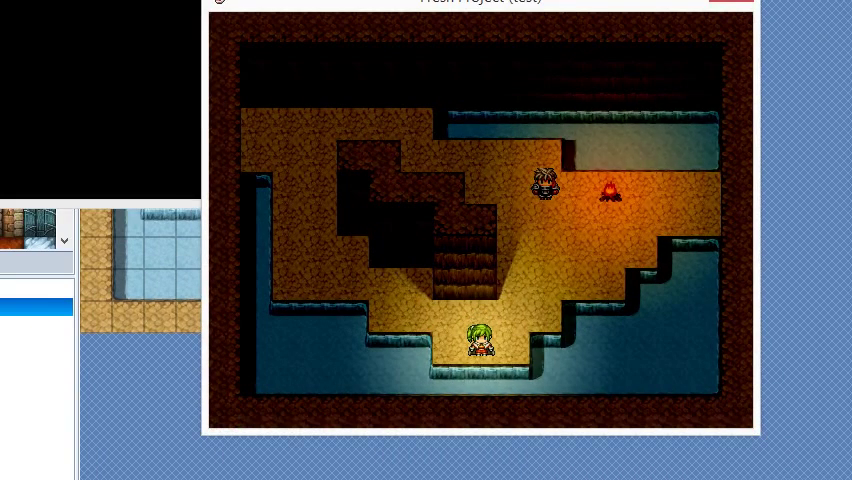